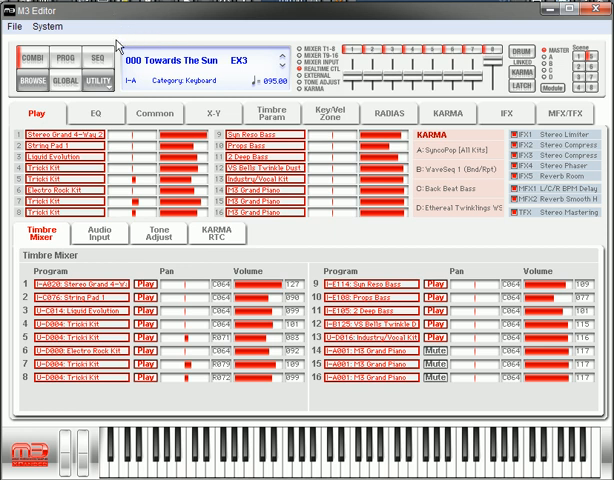
mouse_move(68, 87)
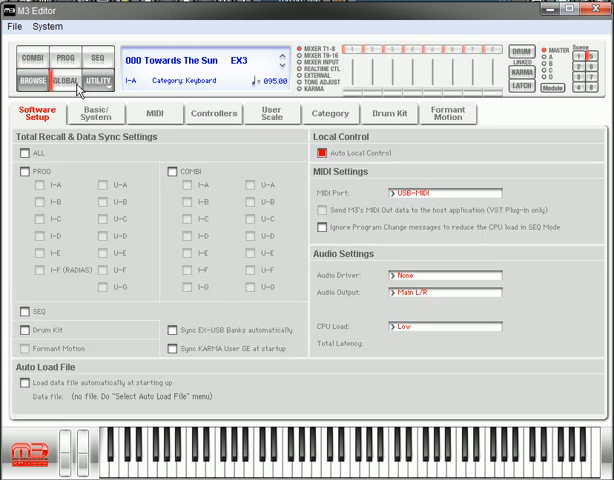
mouse_move(155, 120)
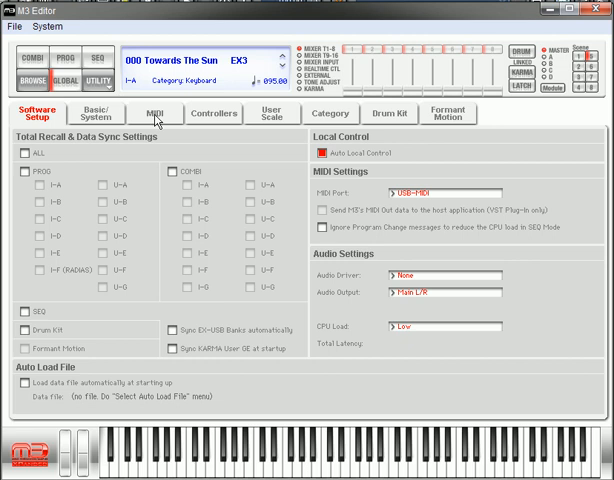
Show the Global MIDI page with the KLC M1 external controller setup.
click(153, 113)
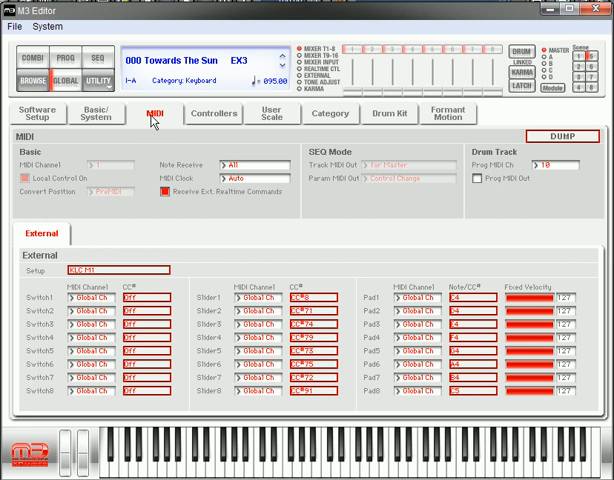
mouse_move(80, 260)
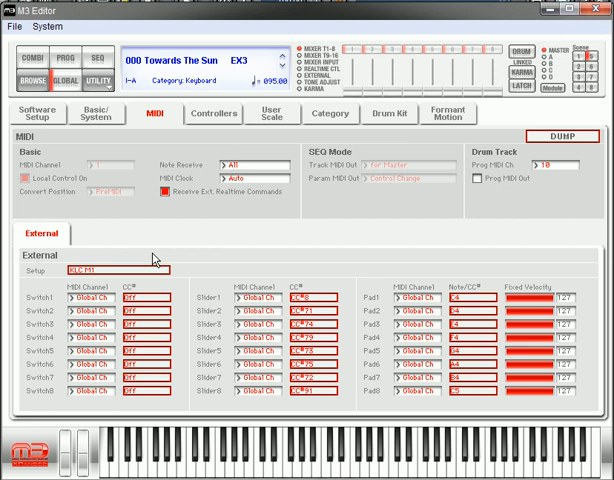
mouse_move(150, 262)
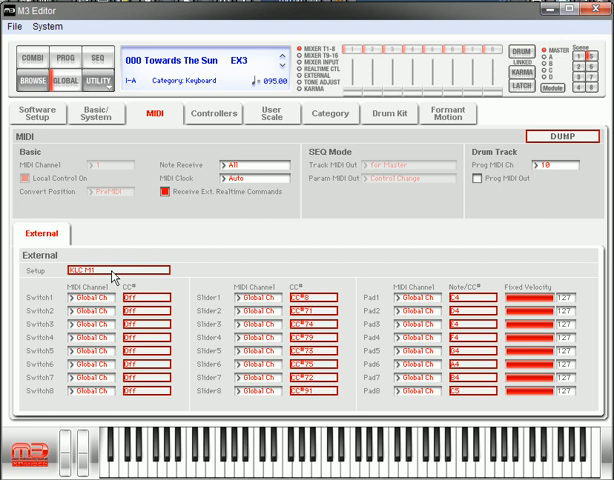
Choose the empty External Set 106 as the external controller setup.
click(120, 267)
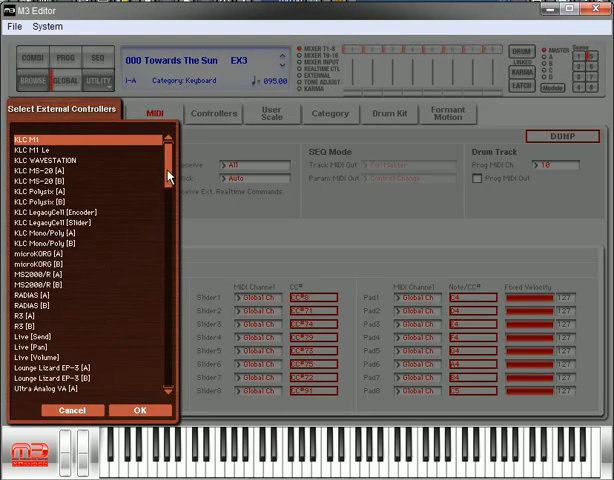
scroll(down, 3)
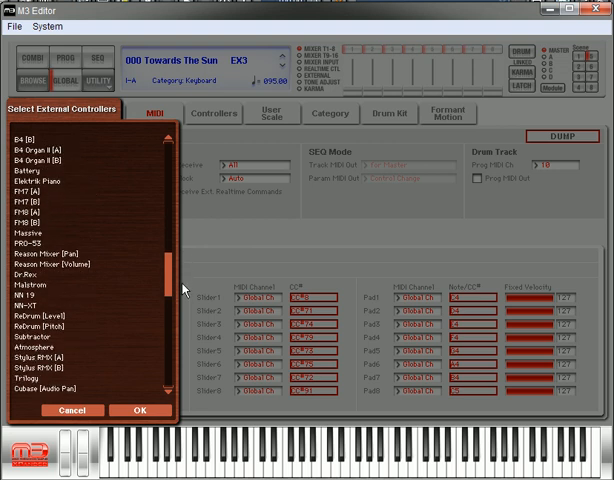
scroll(down, 3)
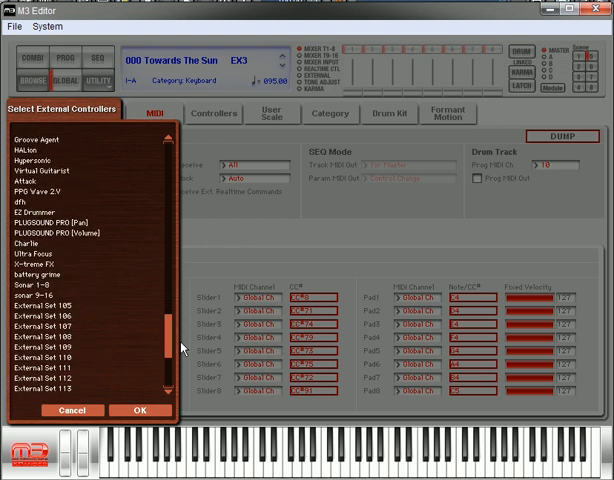
click(70, 306)
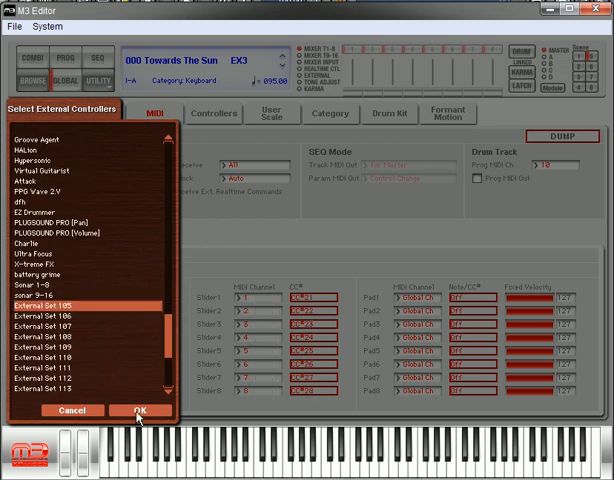
click(130, 410)
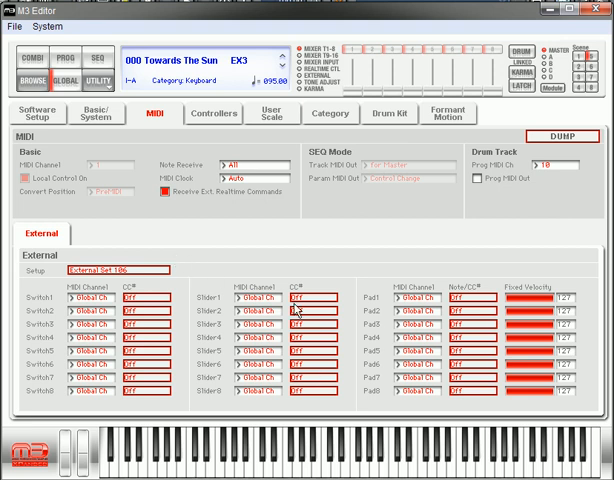
mouse_move(228, 318)
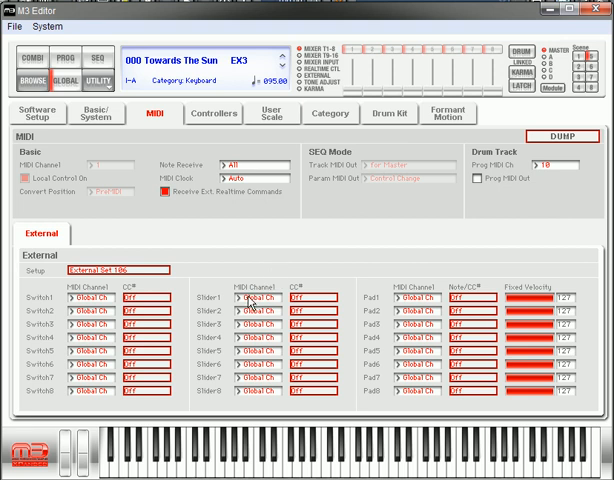
Assign Slider1–Slider8 to MIDI channels 1 through 8 respectively.
click(265, 304)
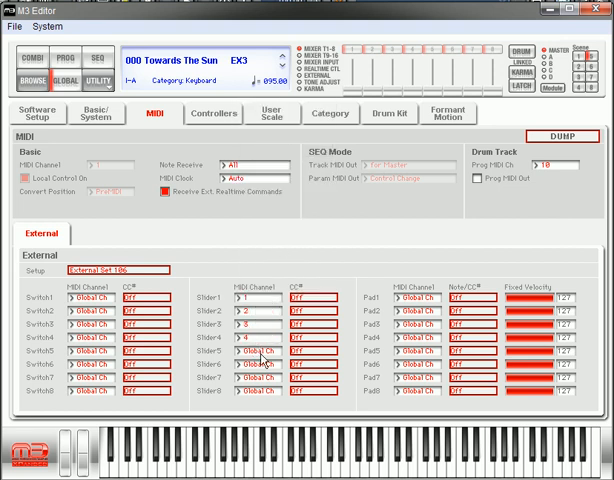
click(260, 359)
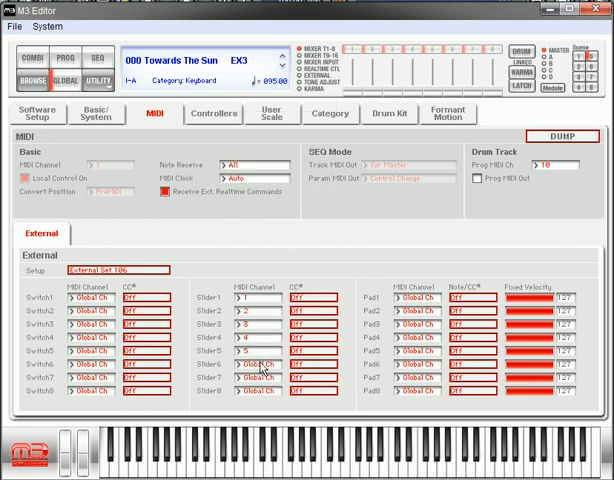
click(245, 370)
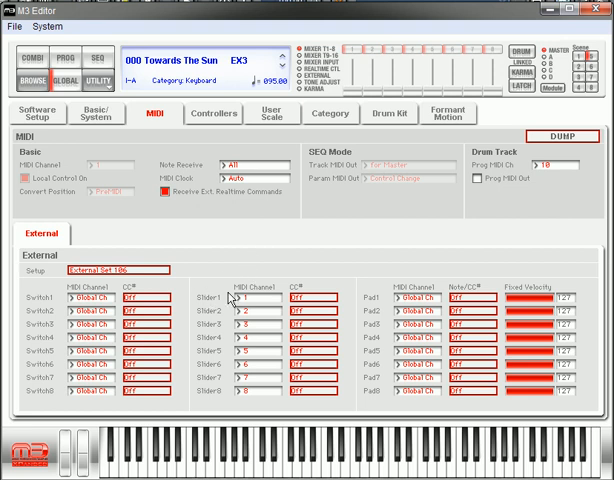
mouse_move(215, 346)
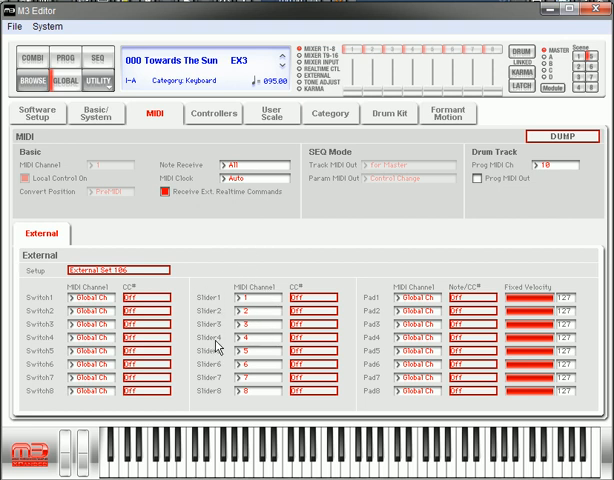
mouse_move(330, 276)
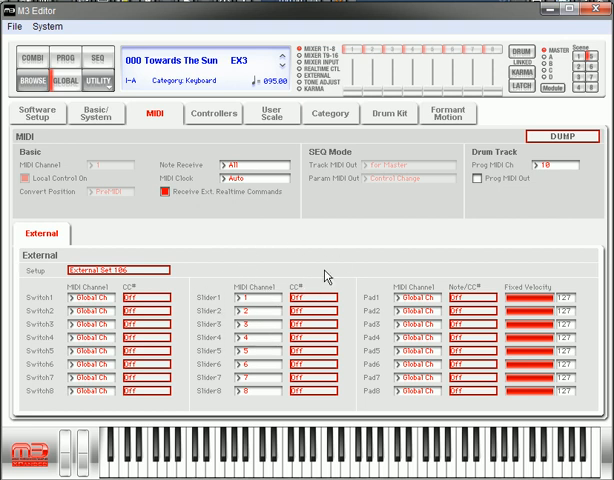
mouse_move(324, 267)
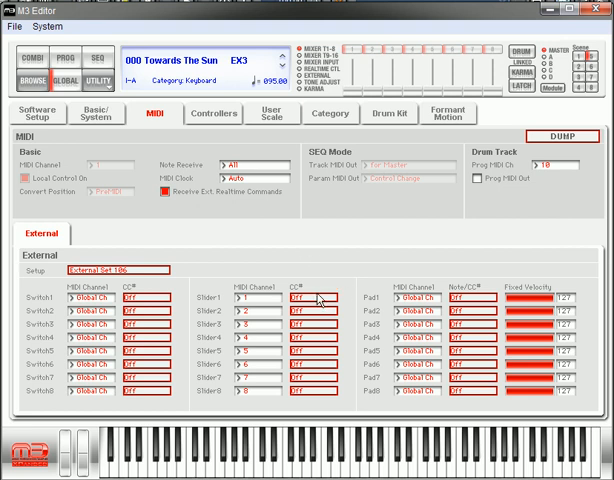
Assign CC#21, CC#22, CC#23 and CC#24 to sliders 1–4.
click(322, 300)
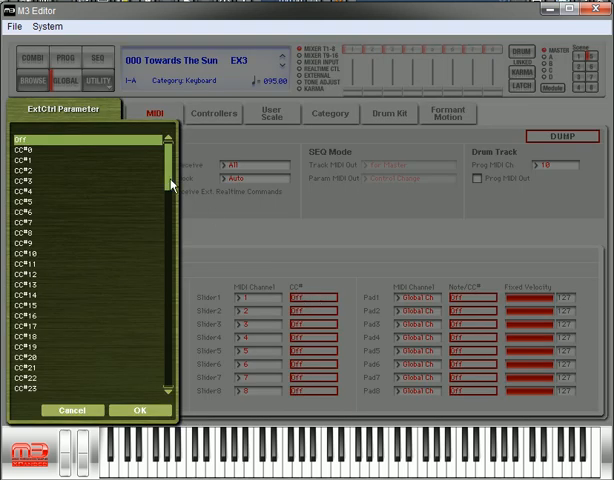
scroll(down, 3)
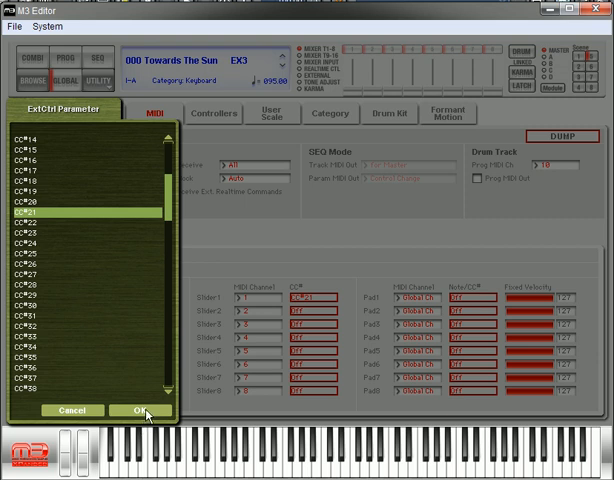
click(144, 410)
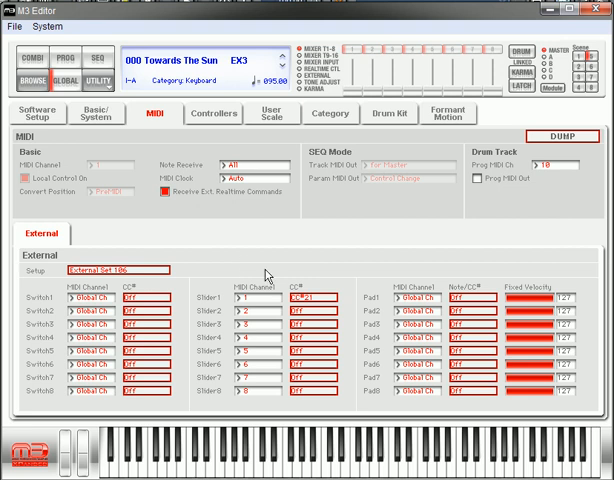
mouse_move(308, 290)
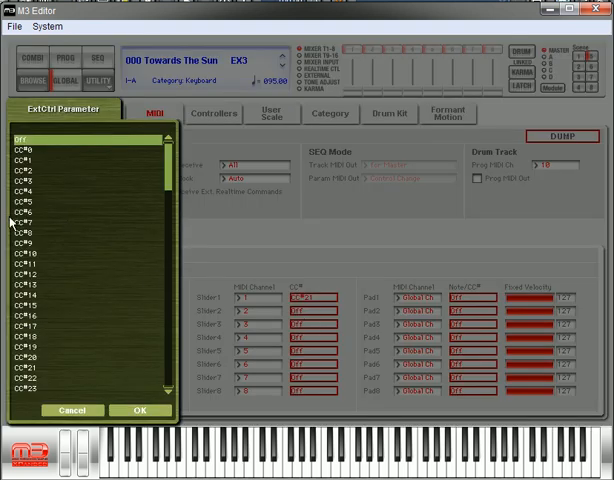
click(140, 410)
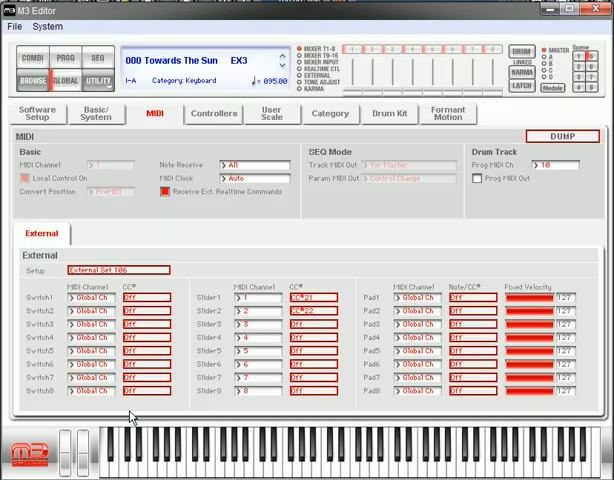
click(119, 307)
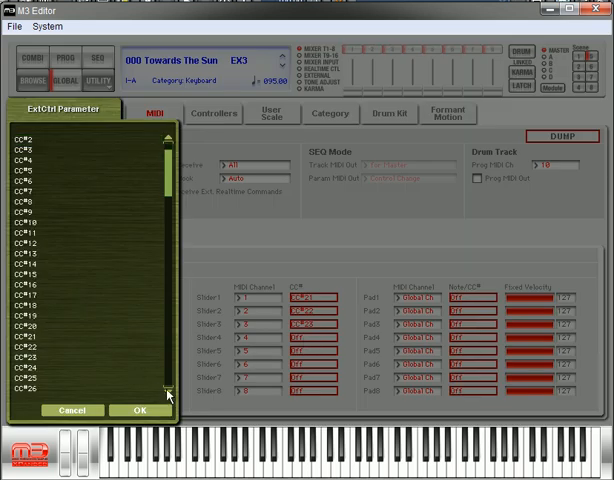
click(30, 396)
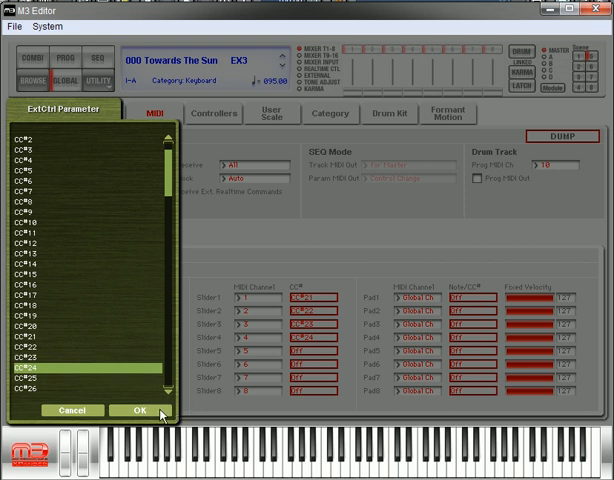
Assign CC#25 through CC#28 to sliders 5–8.
scroll(up, 3)
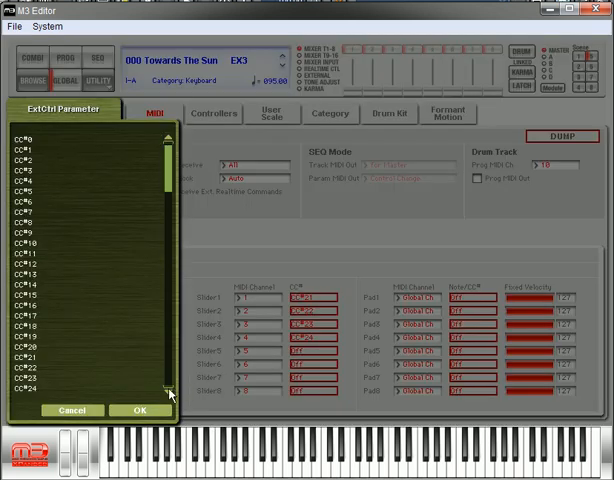
click(138, 410)
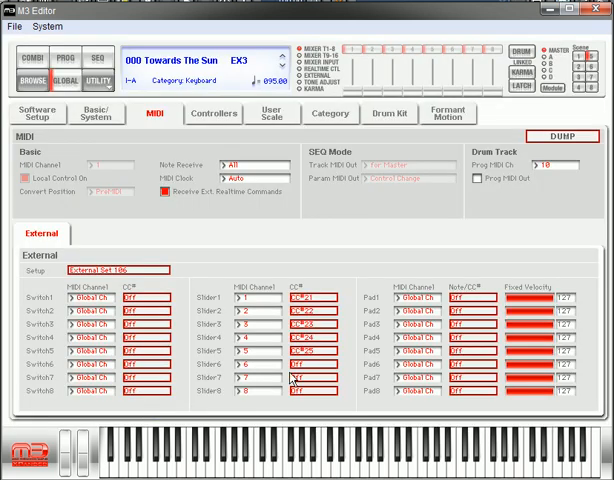
click(120, 305)
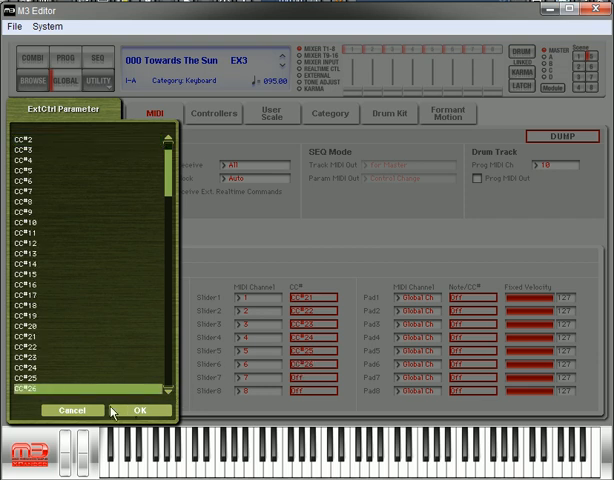
scroll(up, 3)
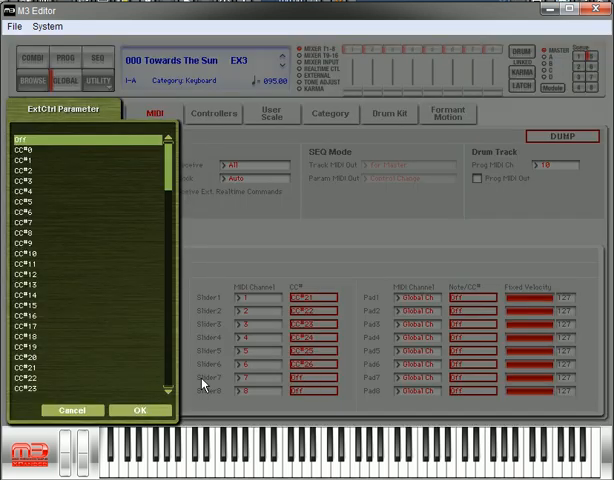
scroll(down, 3)
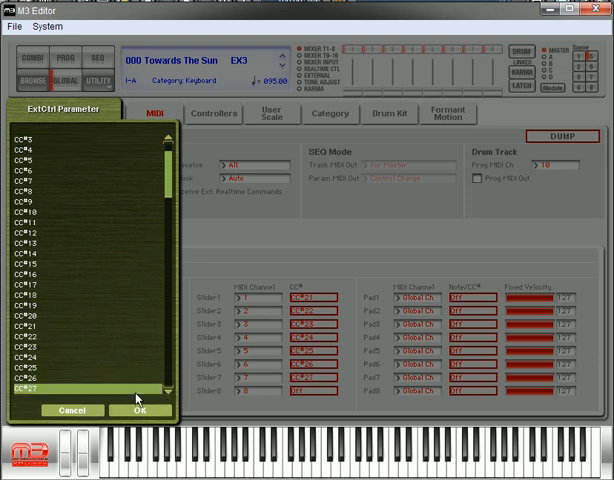
scroll(up, 3)
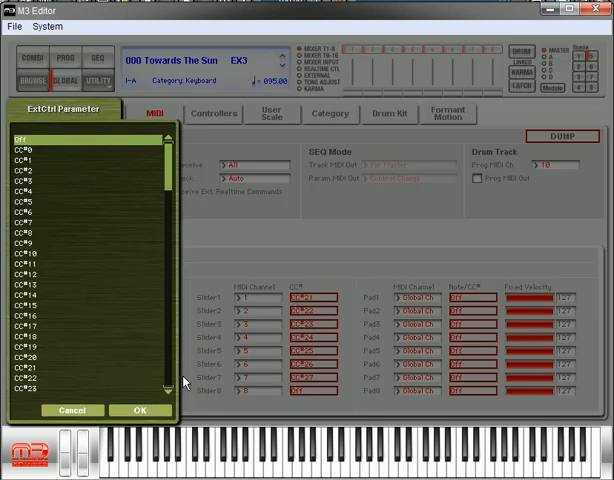
scroll(down, 3)
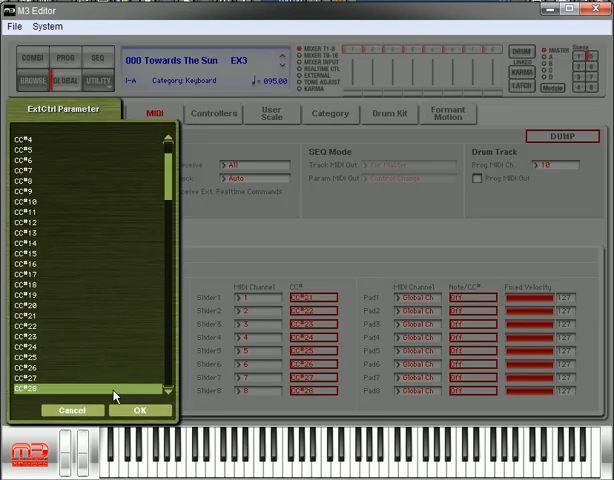
click(140, 410)
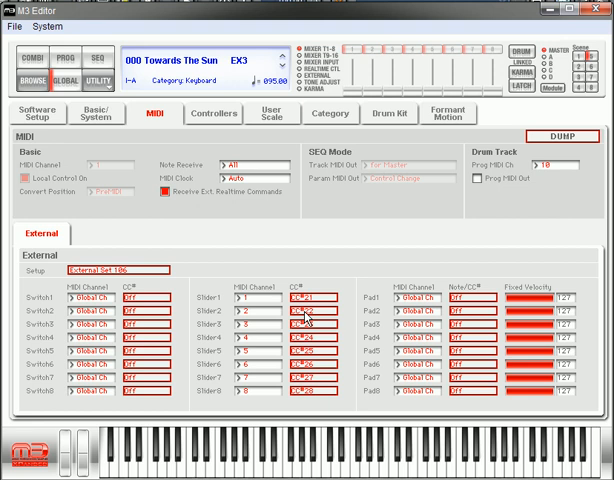
mouse_move(308, 350)
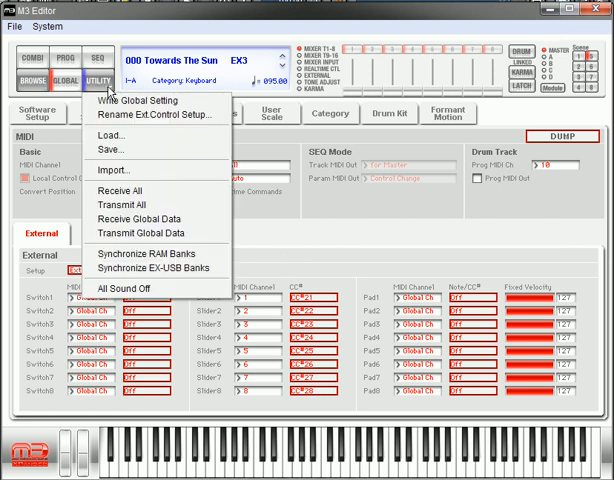
mouse_move(155, 233)
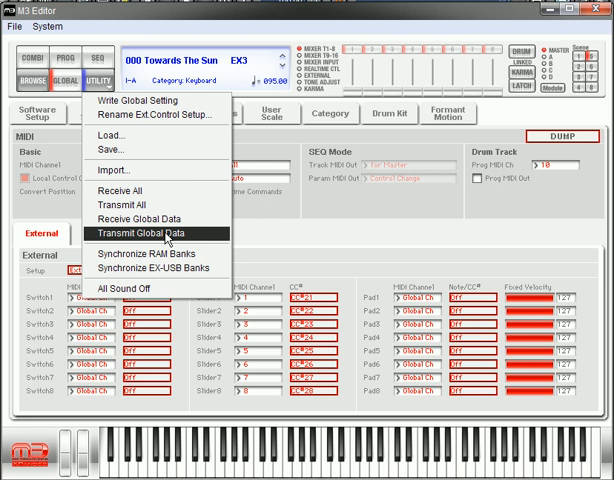
Transmit the global data to the keyboard and confirm the prompt.
click(155, 234)
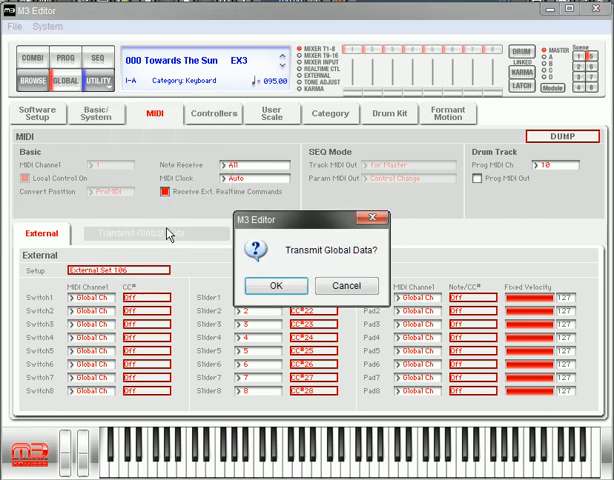
click(275, 285)
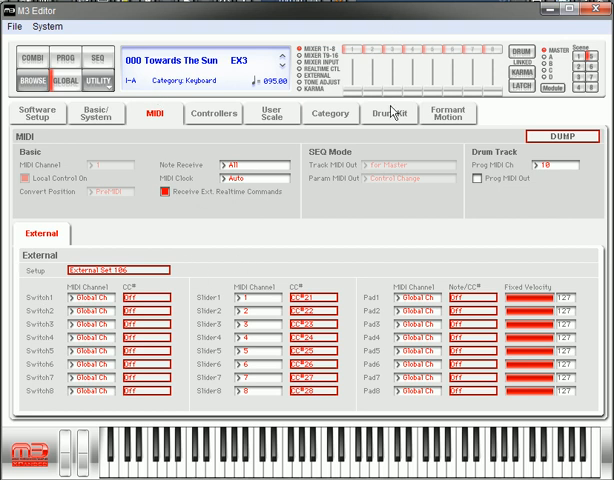
mouse_move(200, 372)
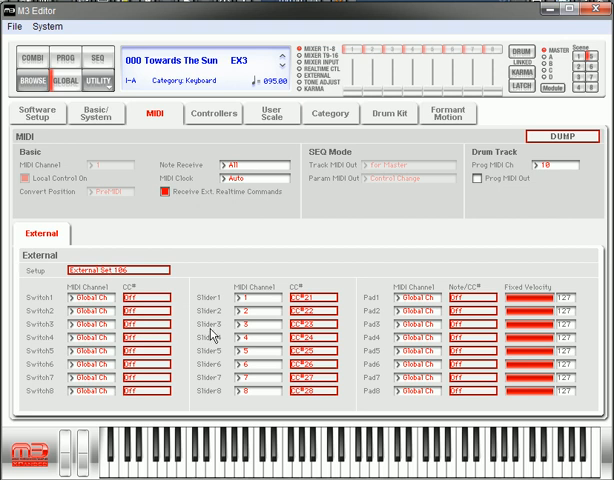
mouse_move(175, 229)
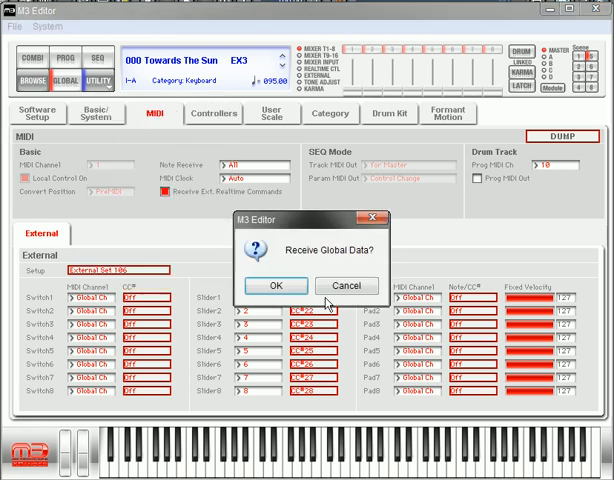
Dismiss the Receive Global Data prompt.
click(276, 285)
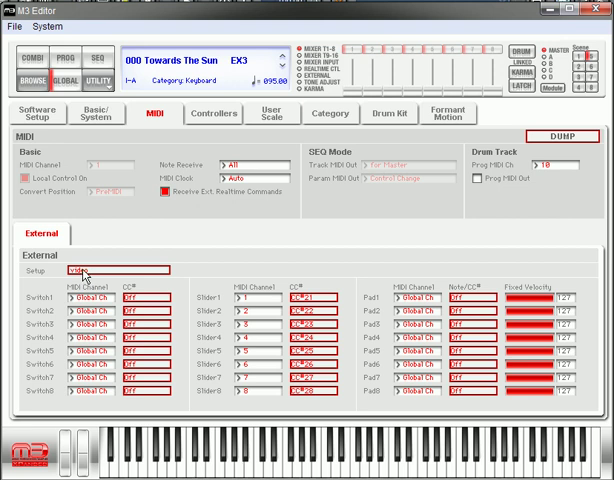
mouse_move(167, 253)
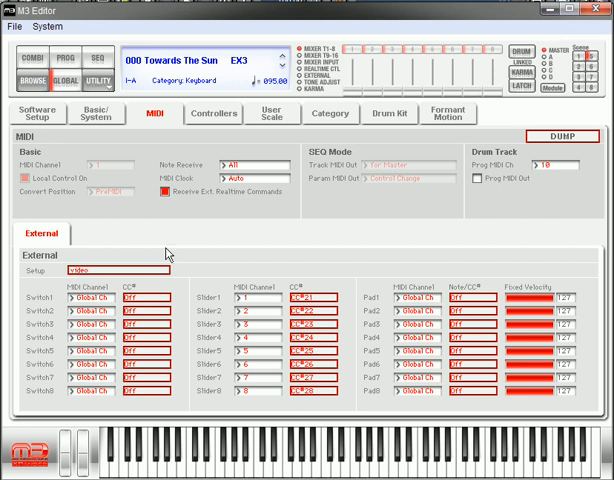
mouse_move(318, 241)
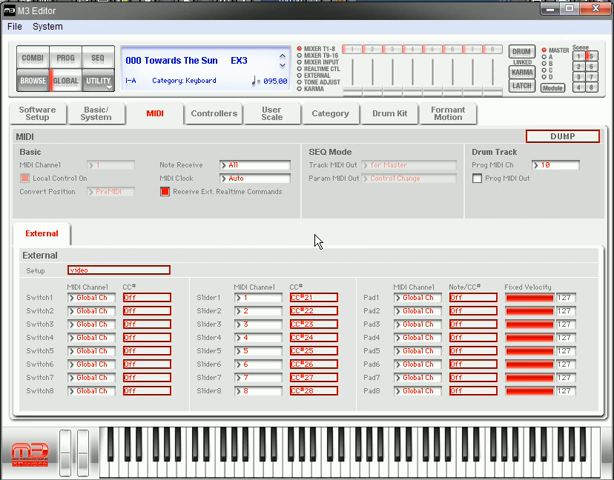
mouse_move(119, 278)
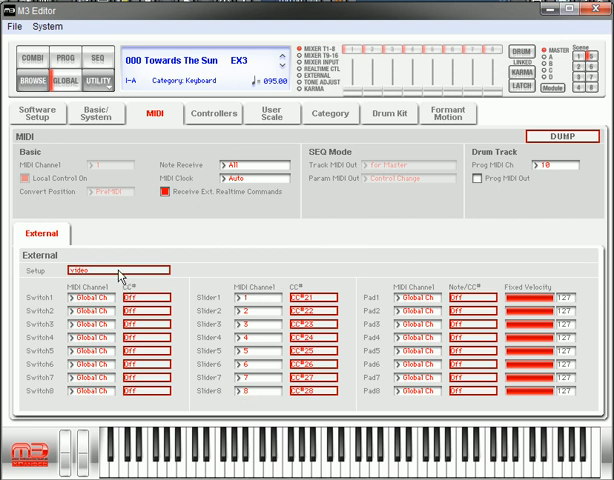
Select the empty External Set 107 from the controller set list.
click(120, 267)
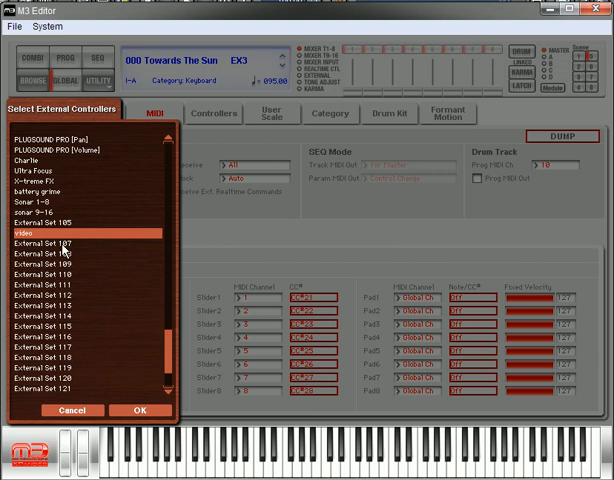
click(135, 410)
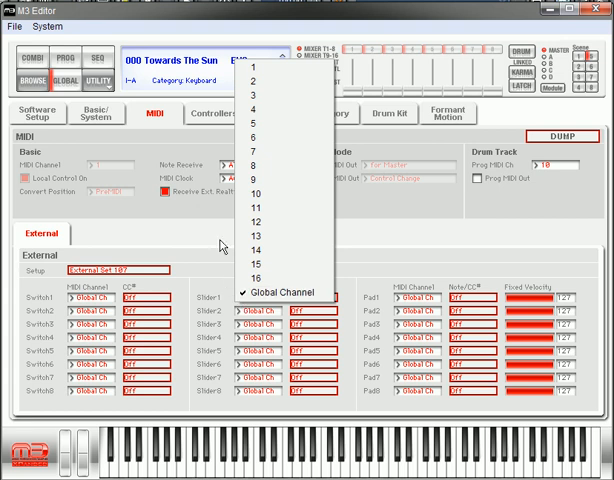
mouse_move(251, 208)
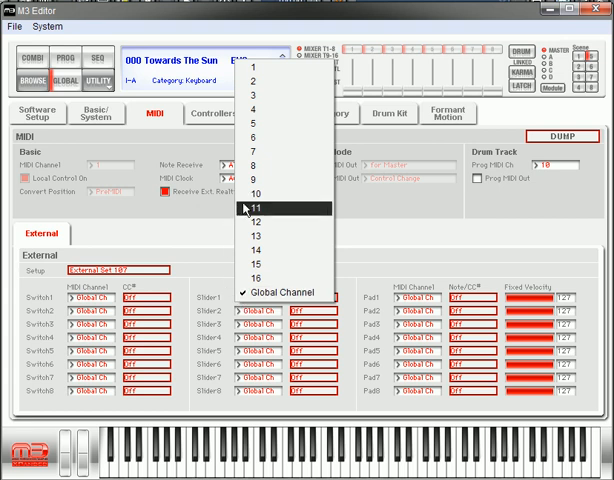
mouse_move(285, 188)
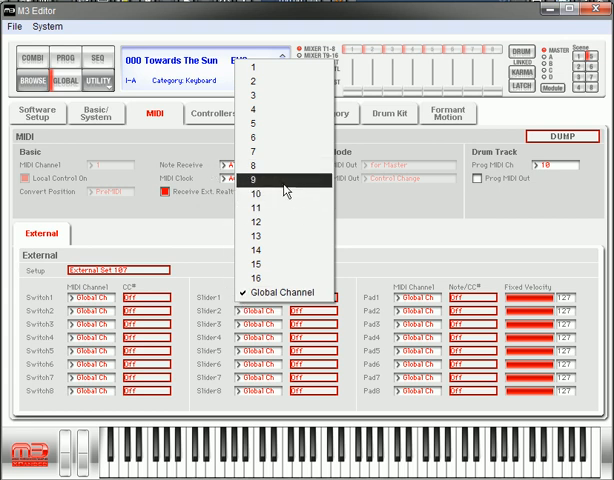
mouse_move(205, 230)
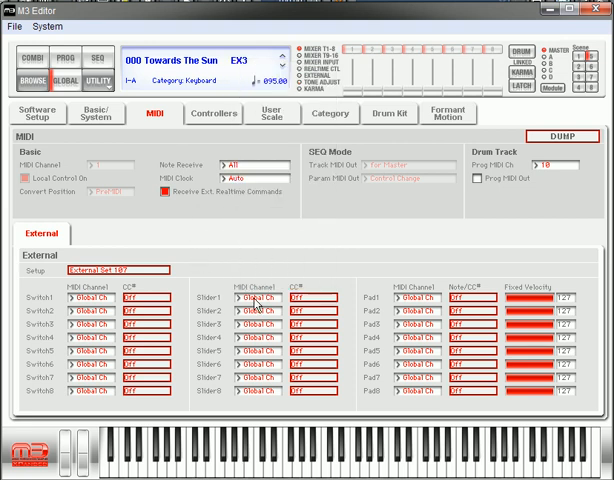
mouse_move(265, 343)
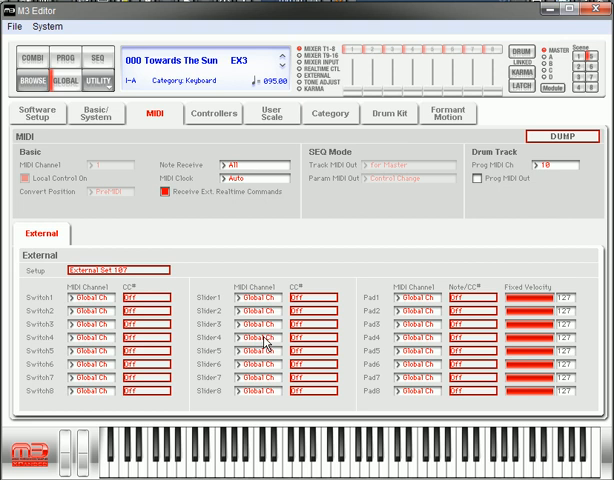
mouse_move(266, 387)
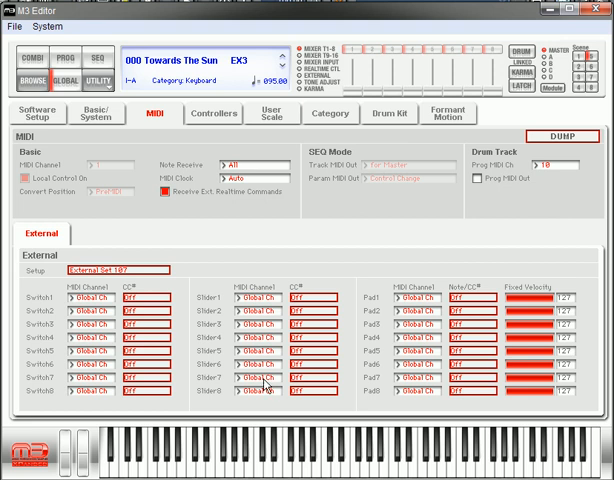
mouse_move(249, 278)
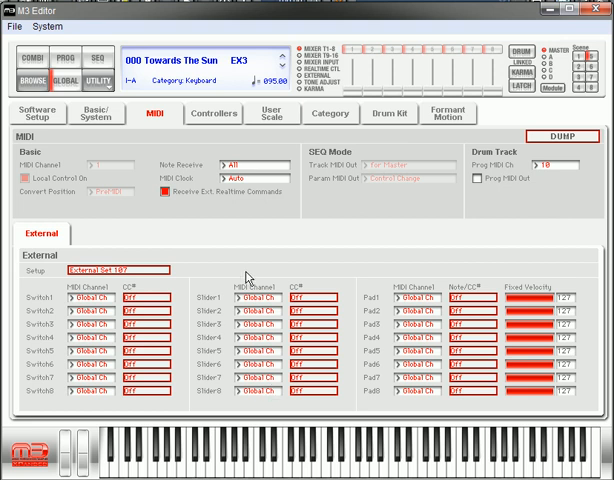
mouse_move(229, 372)
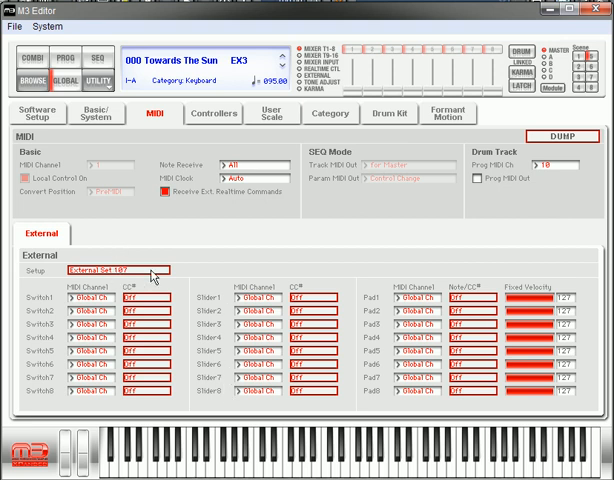
mouse_move(168, 282)
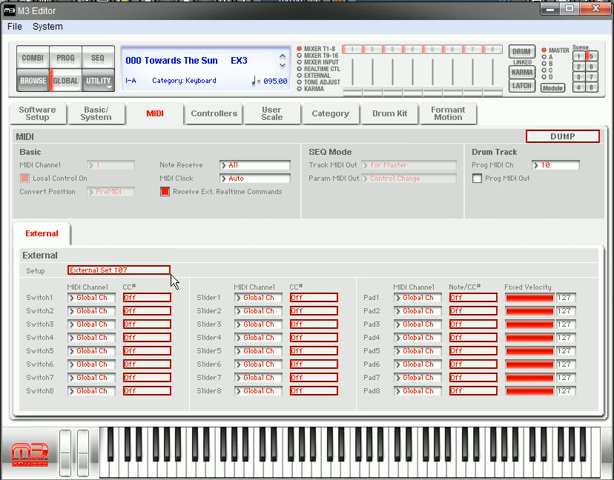
mouse_move(82, 305)
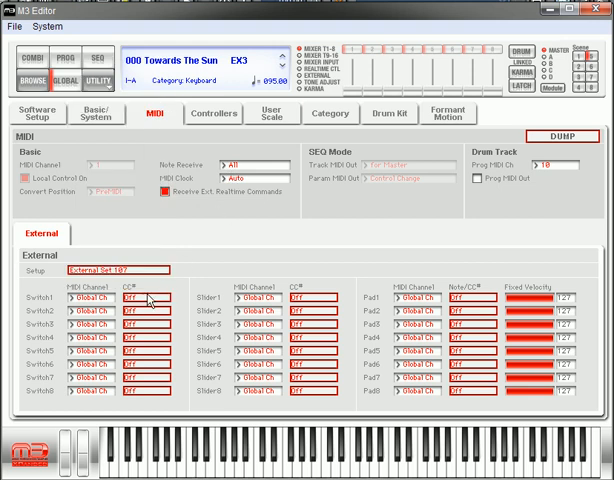
mouse_move(147, 308)
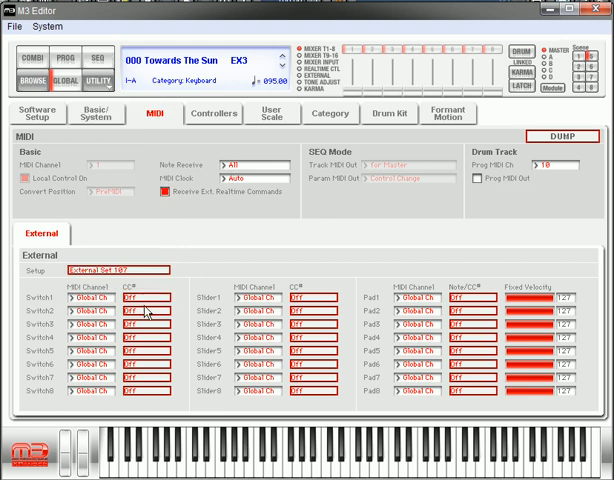
mouse_move(178, 228)
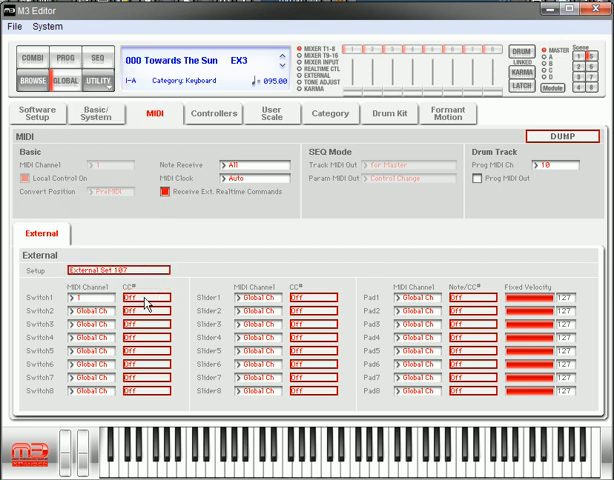
Give Switch1 CC#51 on channel 1, then bring up the controller set list.
click(130, 310)
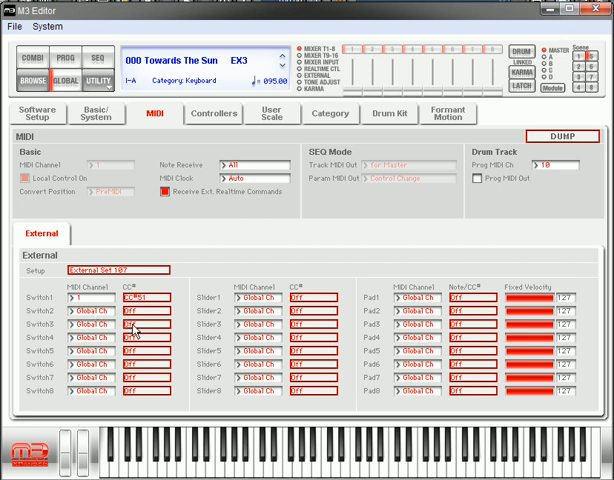
mouse_move(200, 247)
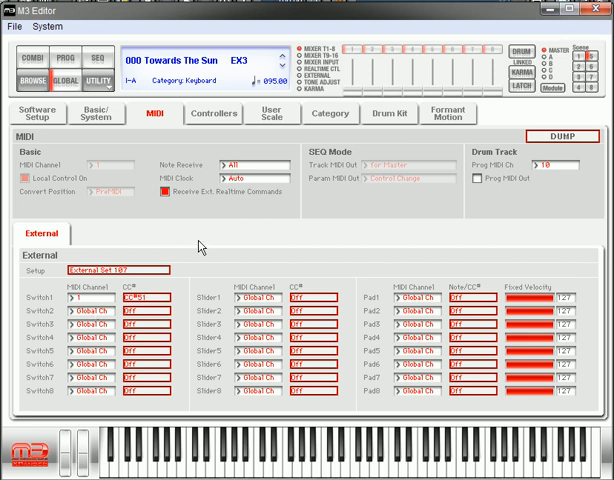
click(110, 268)
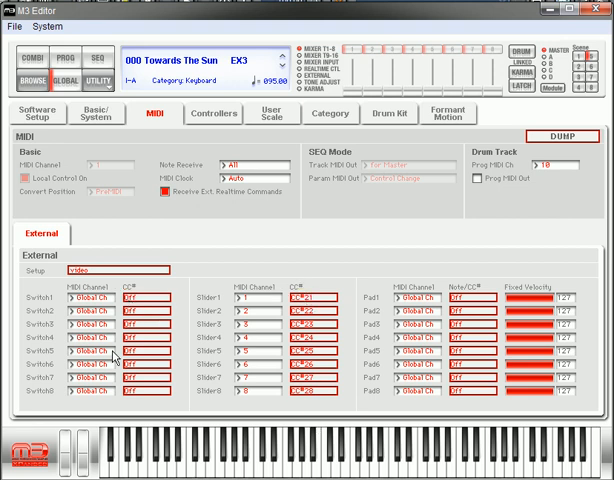
mouse_move(474, 268)
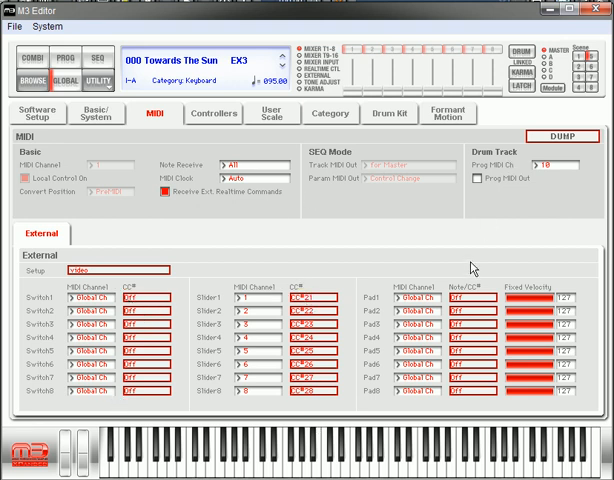
mouse_move(480, 272)
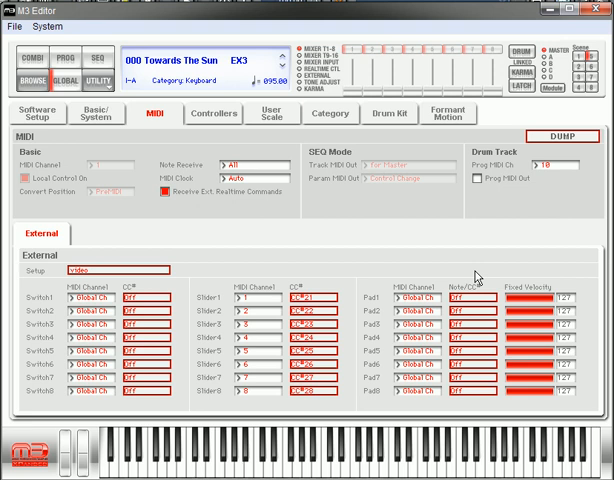